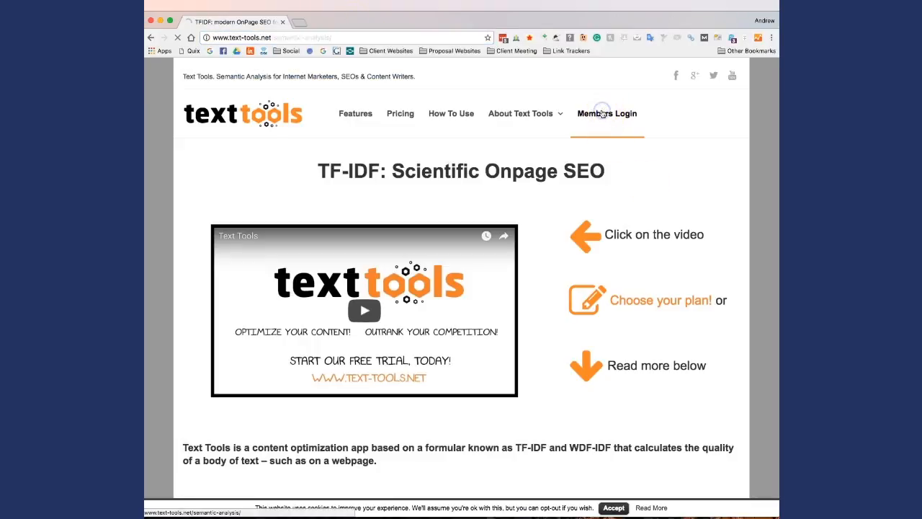
Step: Log into Text Tools and open the TFIDF form under Semantic analysis
{"action": "left_click", "coordinate": [606, 113]}
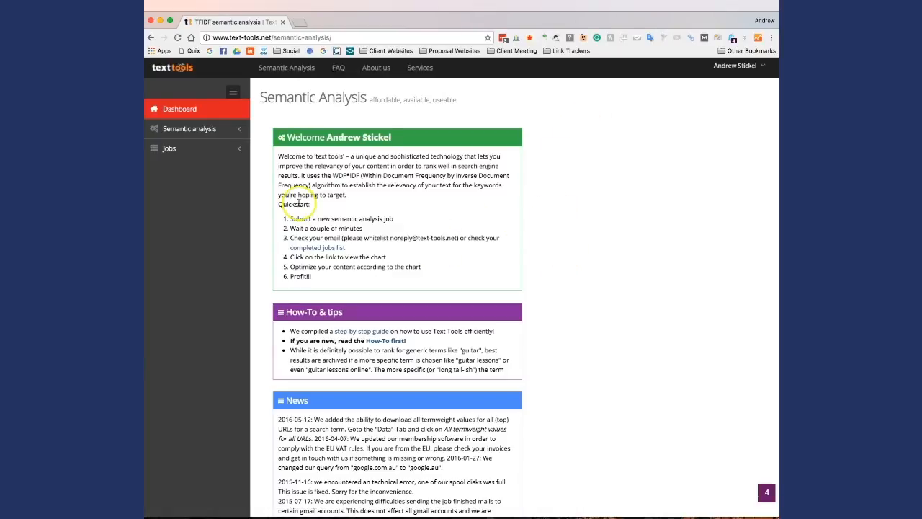
{"action": "left_click", "coordinate": [190, 128]}
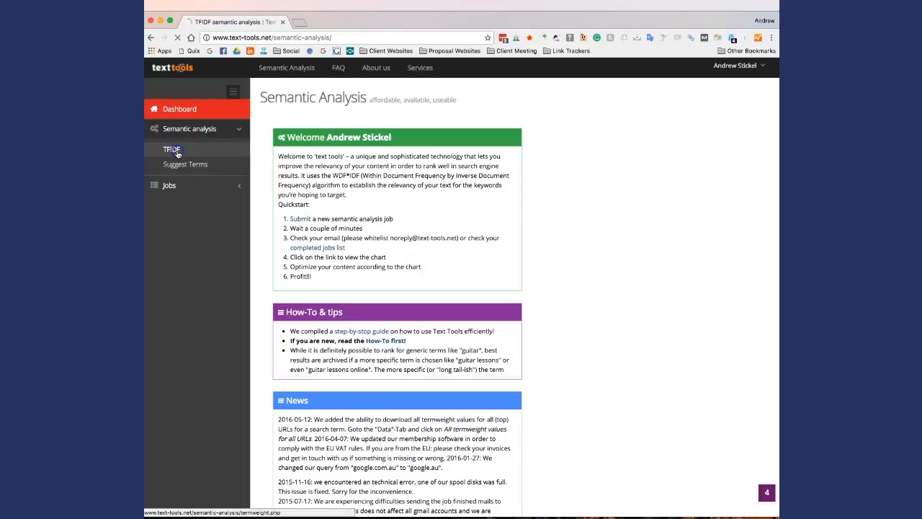
{"action": "left_click", "coordinate": [172, 150]}
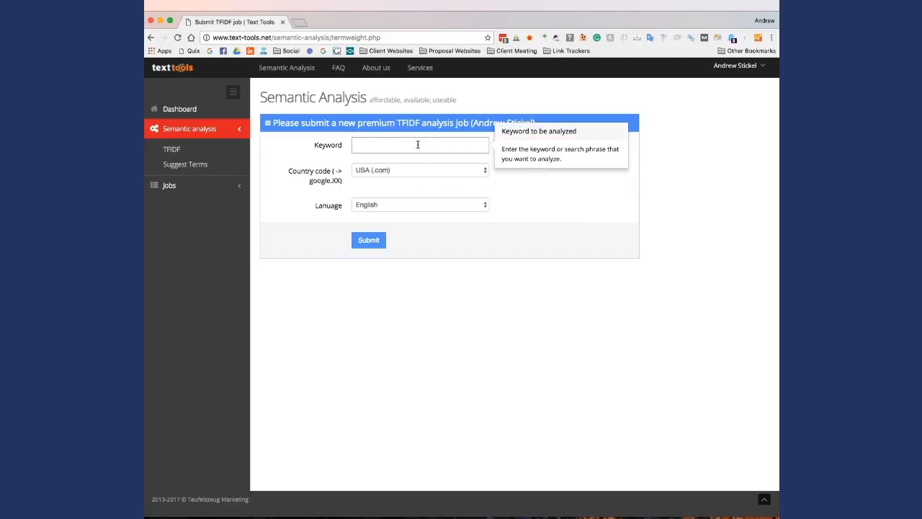
Step: Submit a TF-IDF job for 'orange county family law attorney' with USA and English
{"action": "type", "text": "orange county family law attorney"}
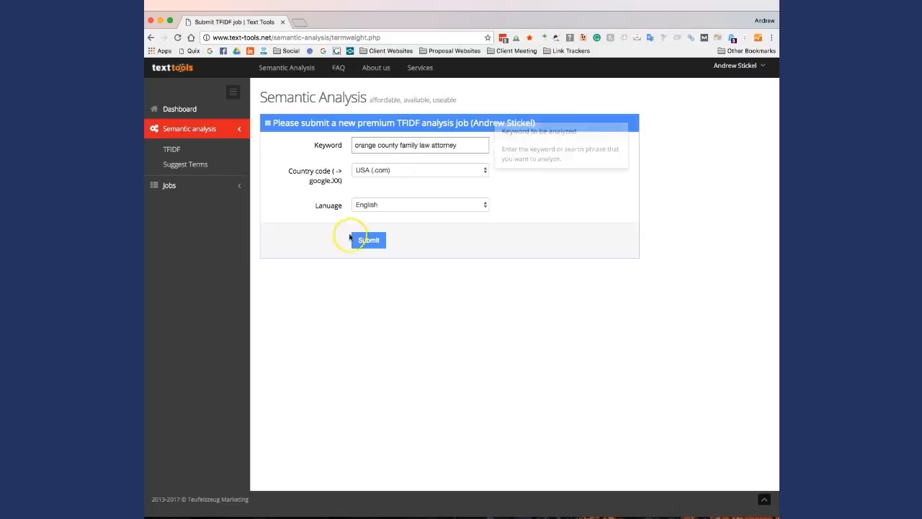
{"action": "left_click", "coordinate": [368, 240]}
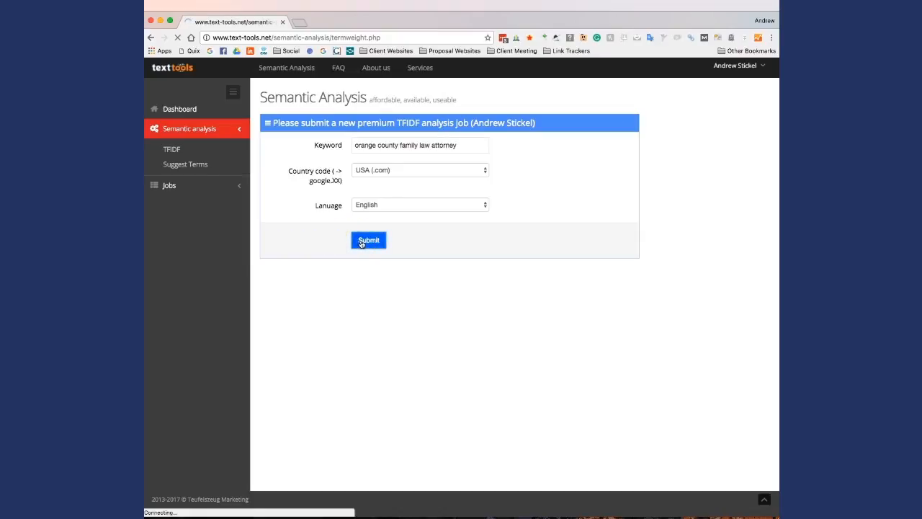
{"action": "left_click", "coordinate": [368, 240]}
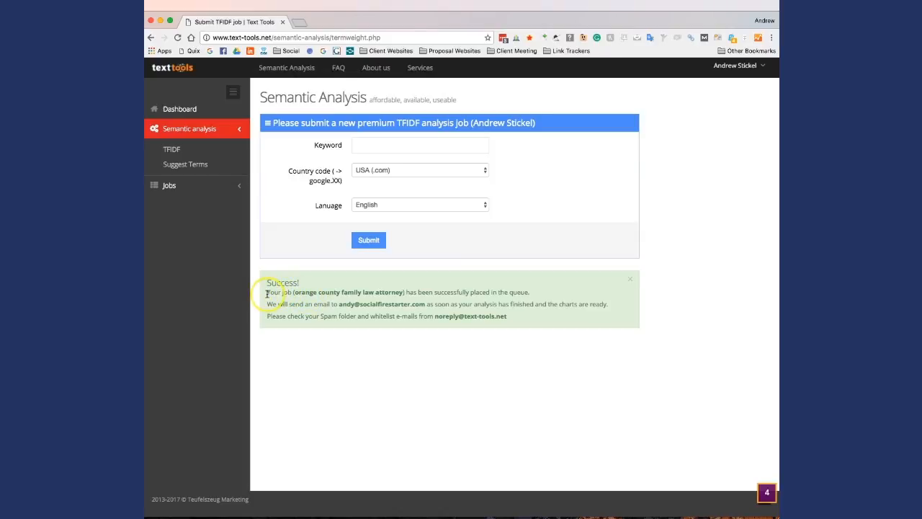
{"action": "mouse_move", "coordinate": [473, 290]}
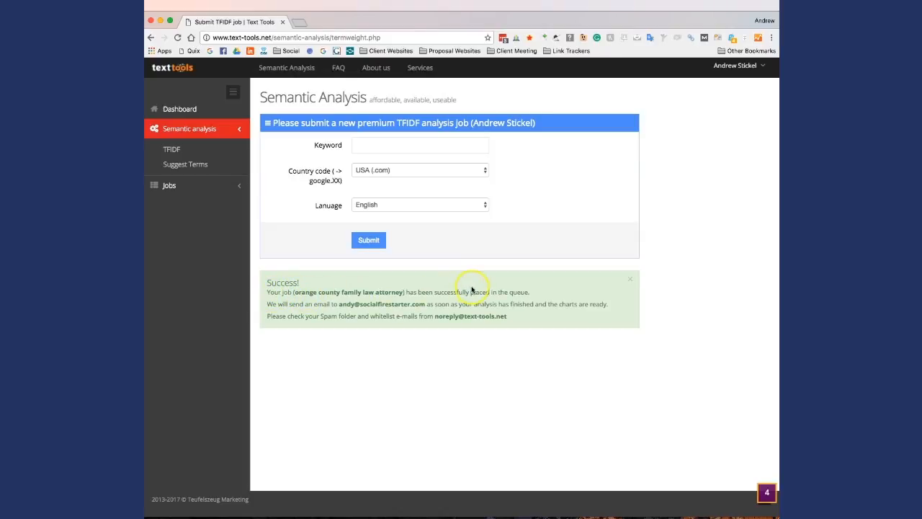
{"action": "mouse_move", "coordinate": [503, 332]}
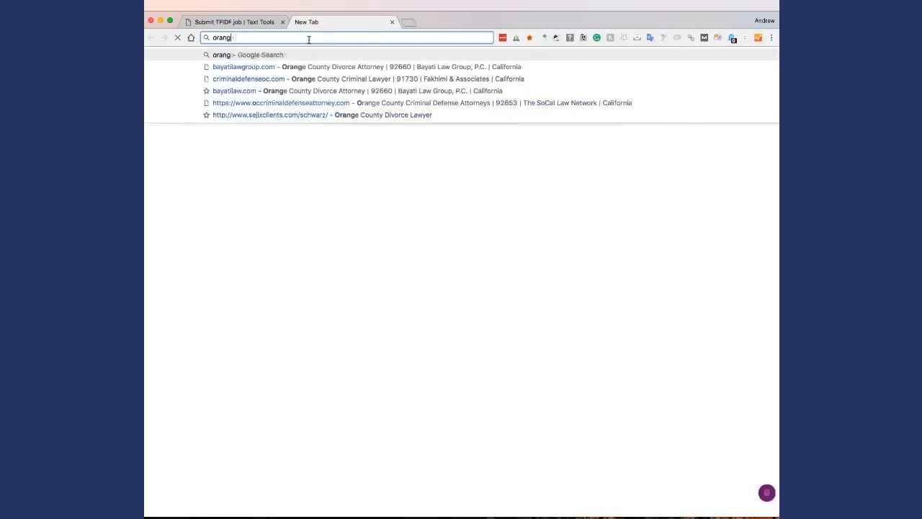
Step: Search Google, page forward through results, and open the Orange County Family Law Associates result
{"action": "type", "text": "orange county family court"}
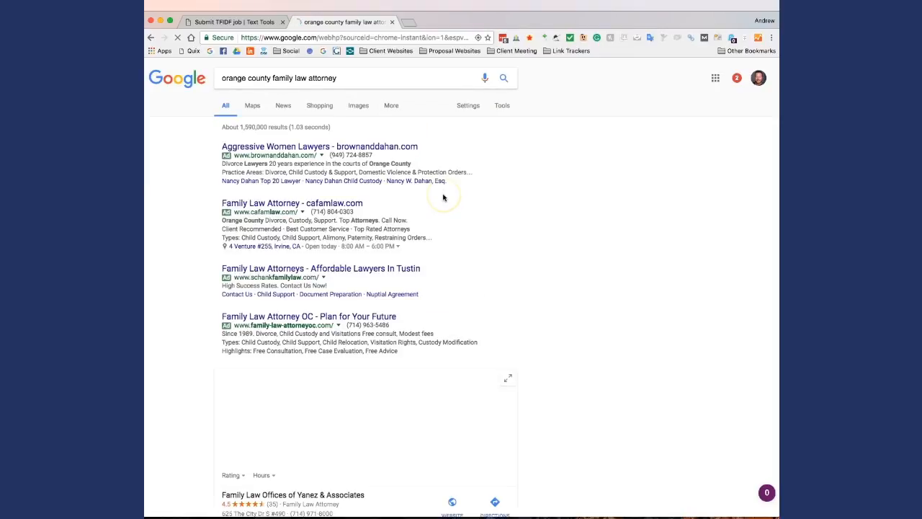
{"action": "scroll", "scroll_direction": "down", "scroll_amount": 3}
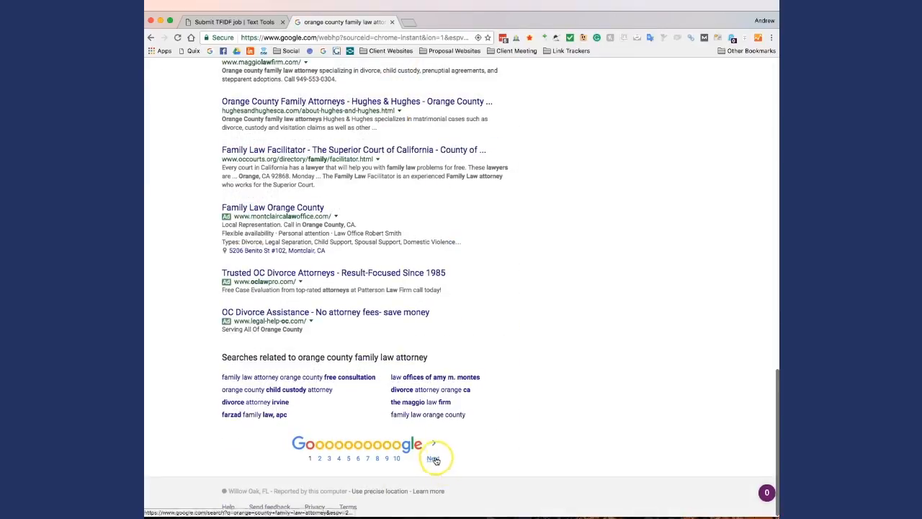
{"action": "left_click", "coordinate": [433, 458]}
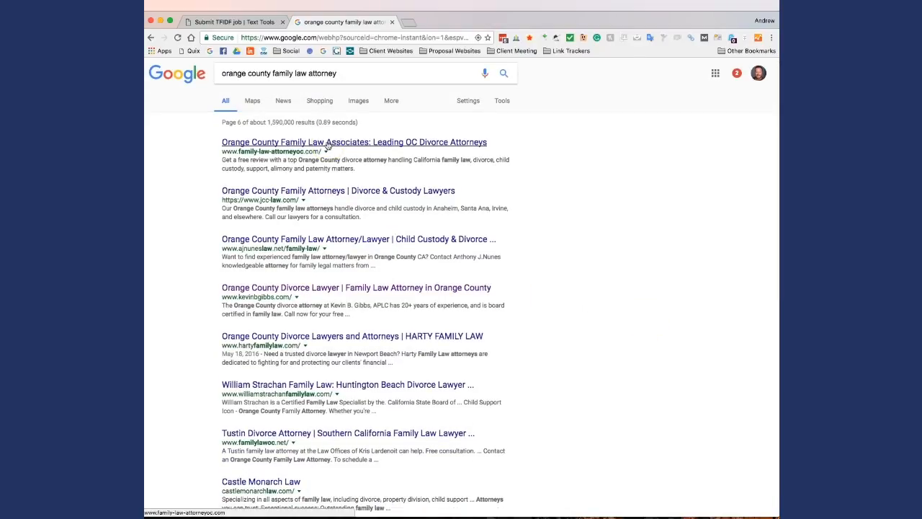
{"action": "left_click", "coordinate": [353, 142]}
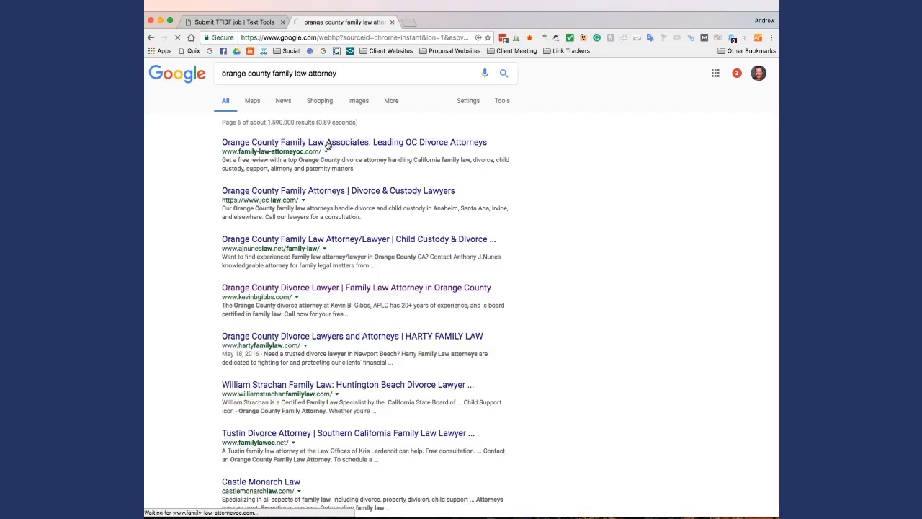
Step: Scroll through the law firm's homepage, then go back to the Text Tools tab
{"action": "left_click", "coordinate": [354, 142]}
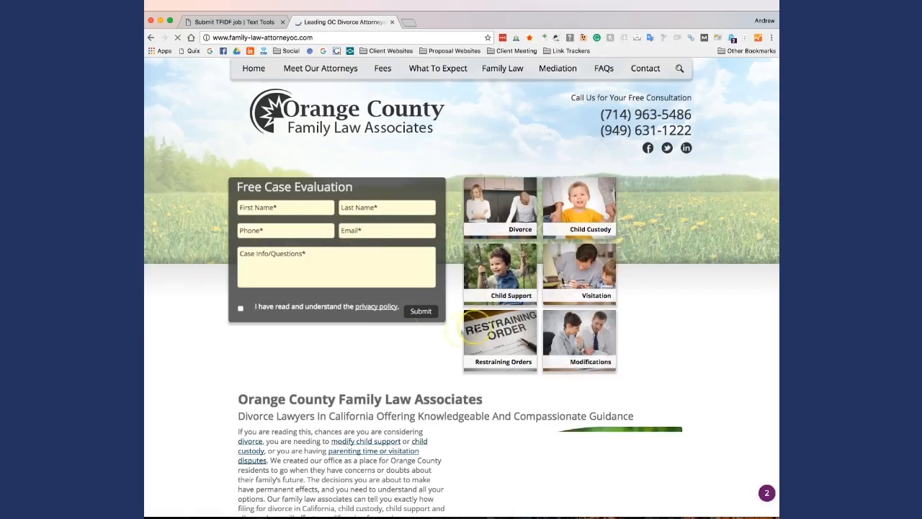
{"action": "scroll", "scroll_direction": "down", "scroll_amount": 3}
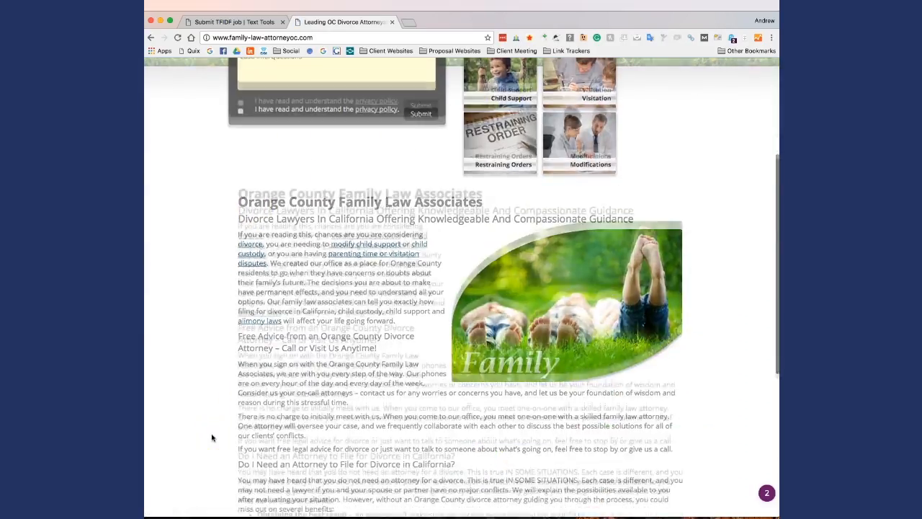
{"action": "scroll", "scroll_direction": "down", "scroll_amount": 3}
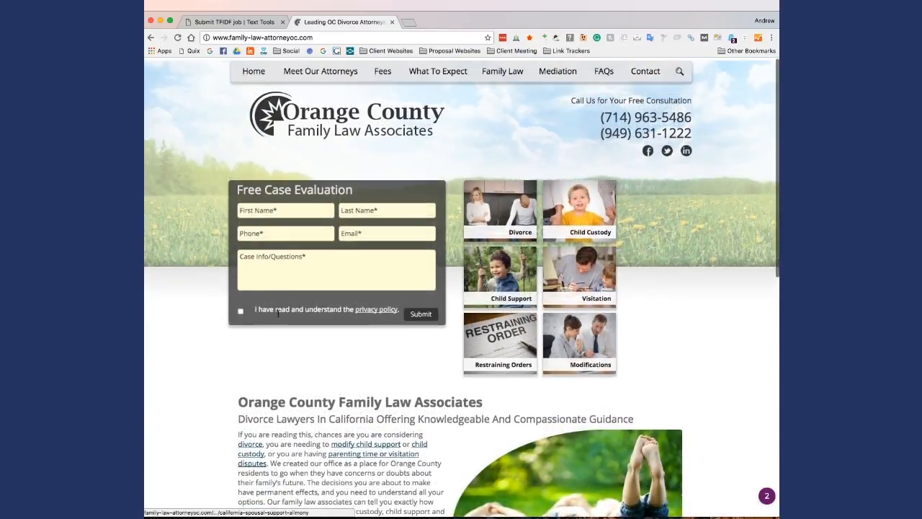
{"action": "left_click", "coordinate": [234, 22]}
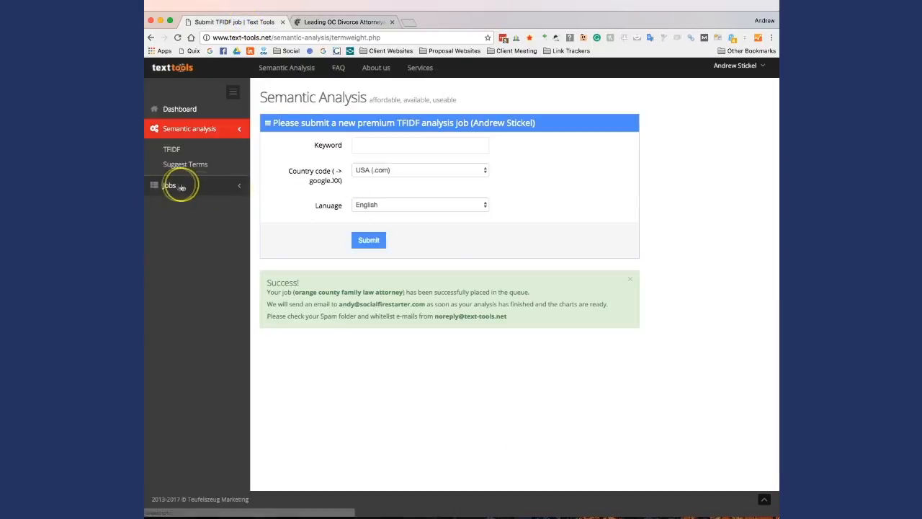
Step: Open the 'orange county family law attorney' analysis from the completed jobs list
{"action": "left_click", "coordinate": [169, 185]}
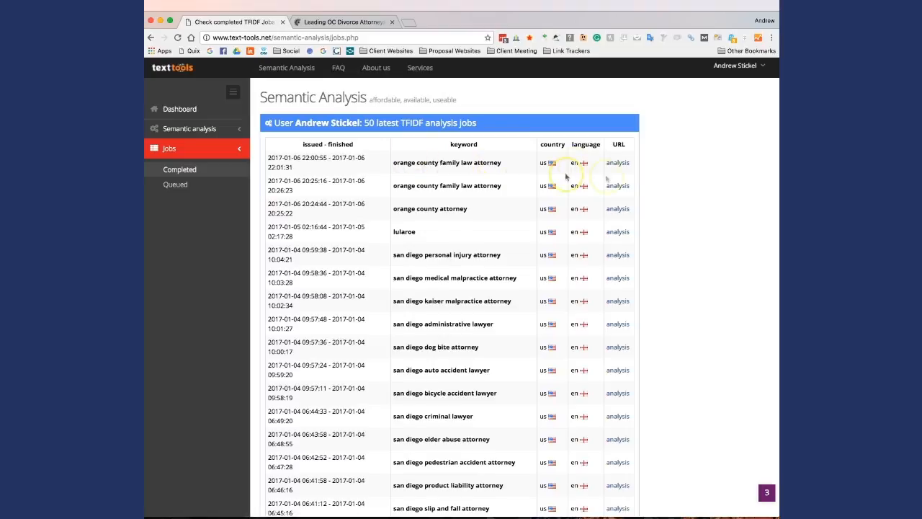
{"action": "left_click", "coordinate": [617, 162]}
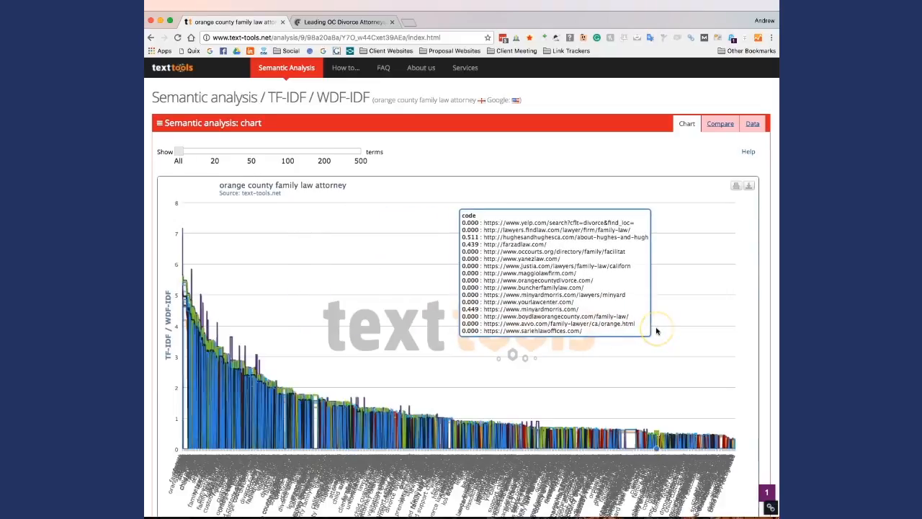
Step: Set the Show terms slider to 50, try 100, then return to 50
{"action": "scroll", "scroll_direction": "down", "scroll_amount": 3}
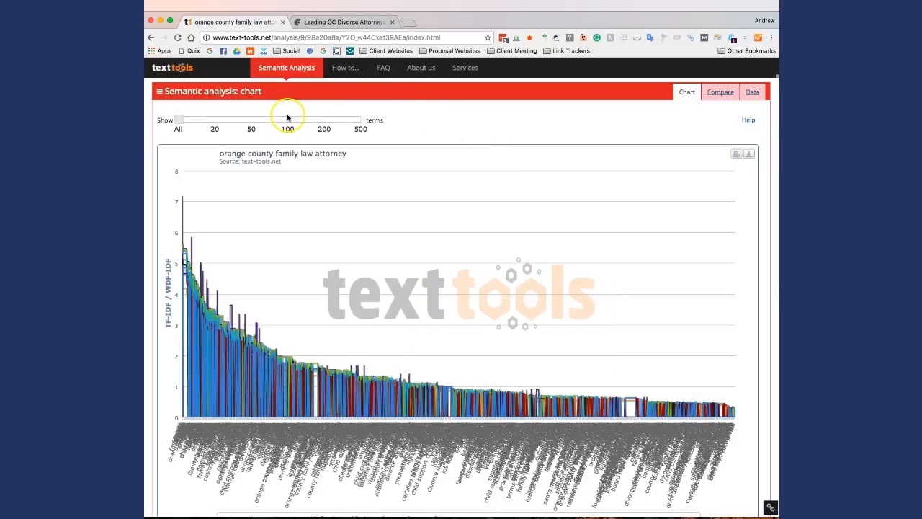
{"action": "left_click_drag", "start_coordinate": [286, 119], "coordinate": [250, 119]}
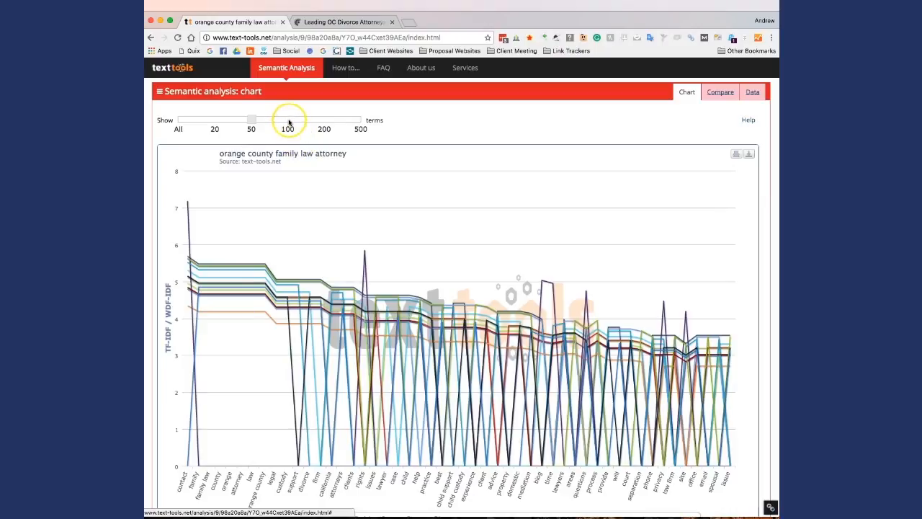
{"action": "left_click_drag", "start_coordinate": [251, 119], "coordinate": [288, 119]}
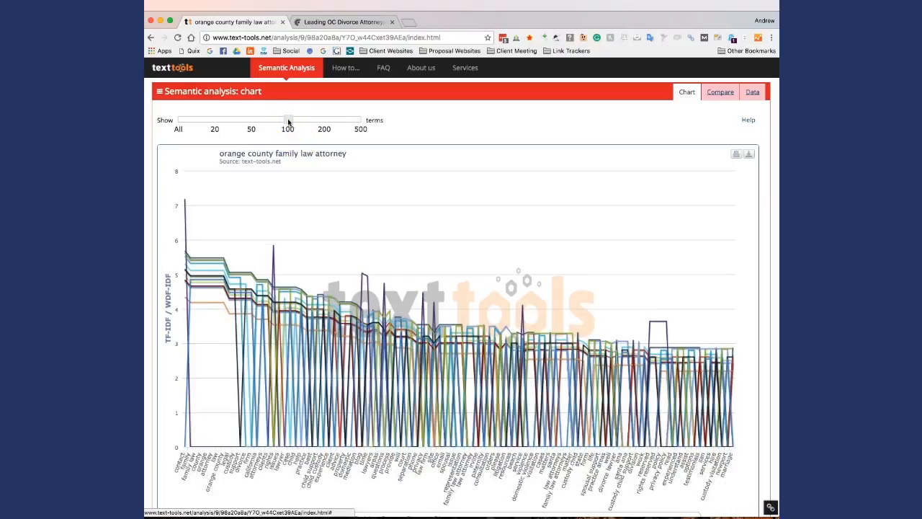
{"action": "left_click_drag", "start_coordinate": [288, 119], "coordinate": [251, 119]}
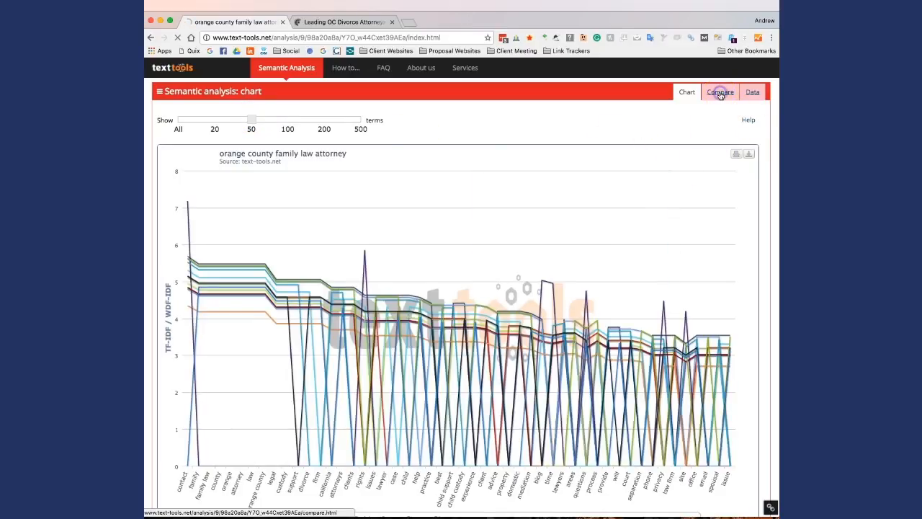
Step: Open the compare view, then select and copy all text from the law firm's homepage
{"action": "left_click", "coordinate": [720, 92]}
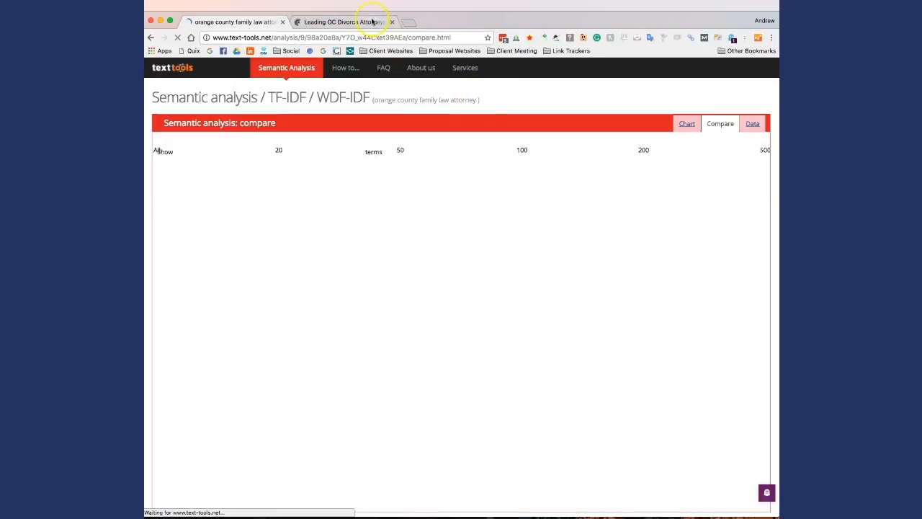
{"action": "left_click", "coordinate": [338, 22]}
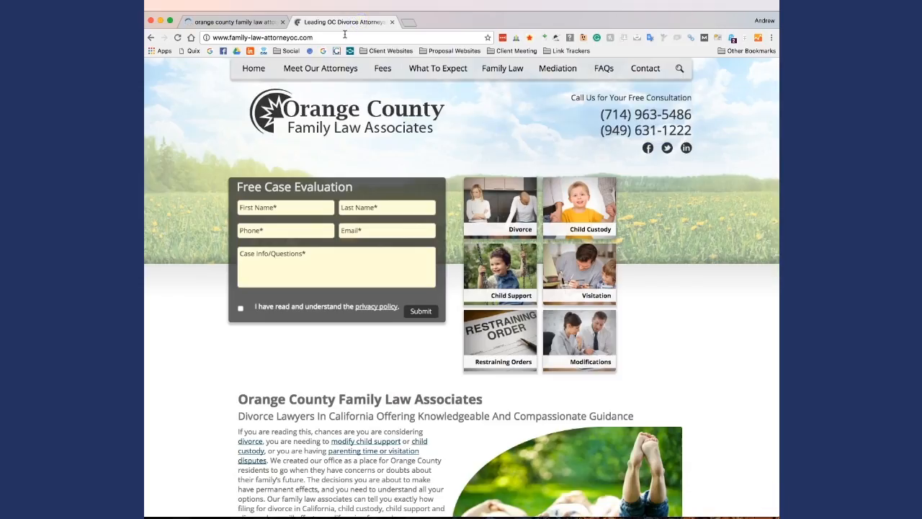
{"action": "mouse_move", "coordinate": [248, 436]}
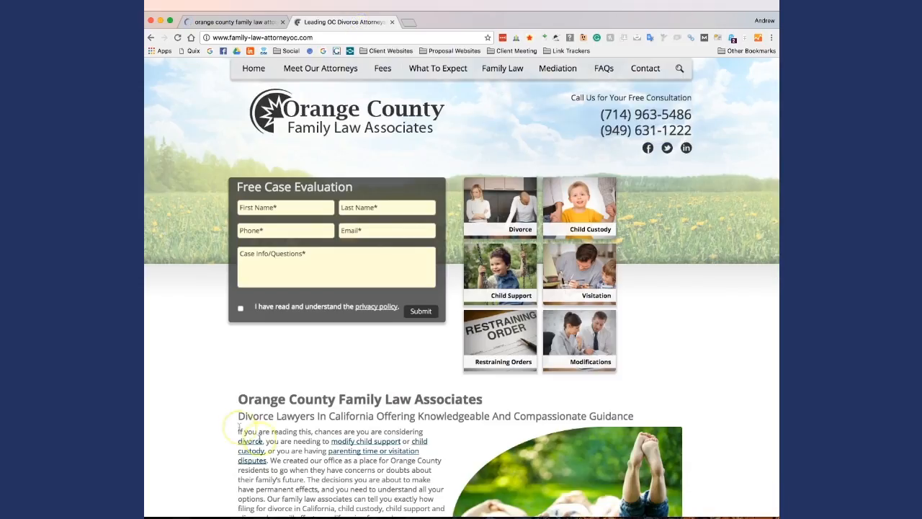
{"action": "key", "text": "cmd+a"}
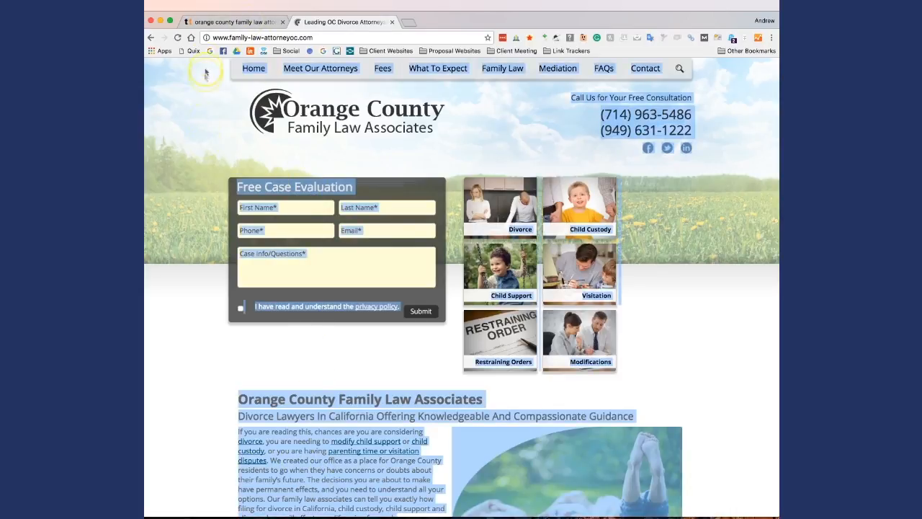
{"action": "mouse_move", "coordinate": [231, 22]}
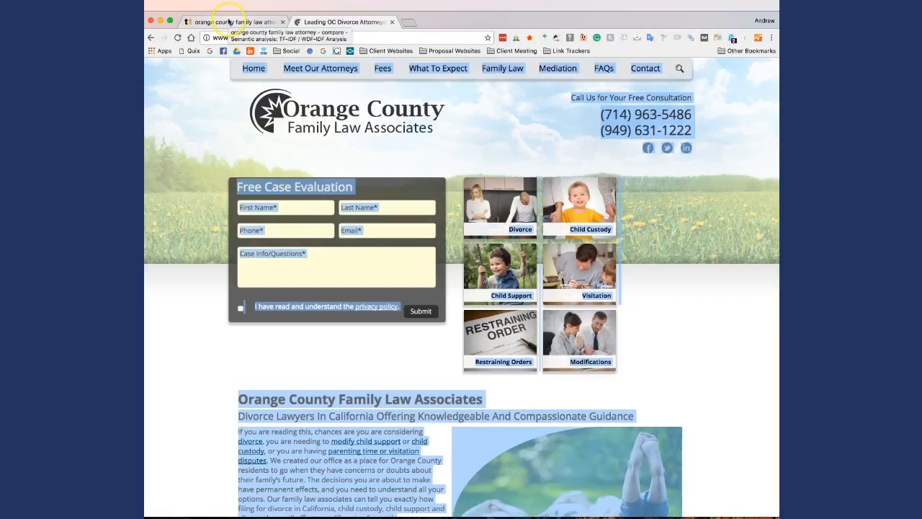
{"action": "left_click", "coordinate": [344, 21]}
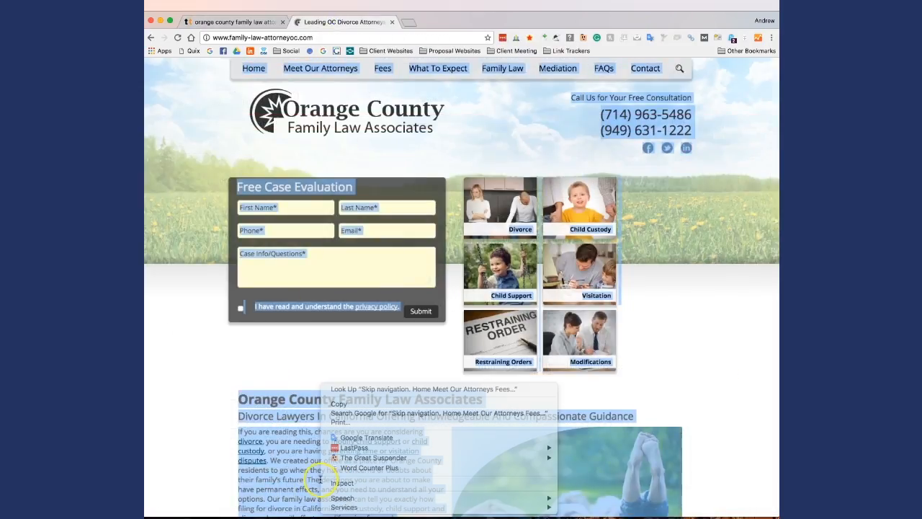
{"action": "left_click", "coordinate": [345, 409]}
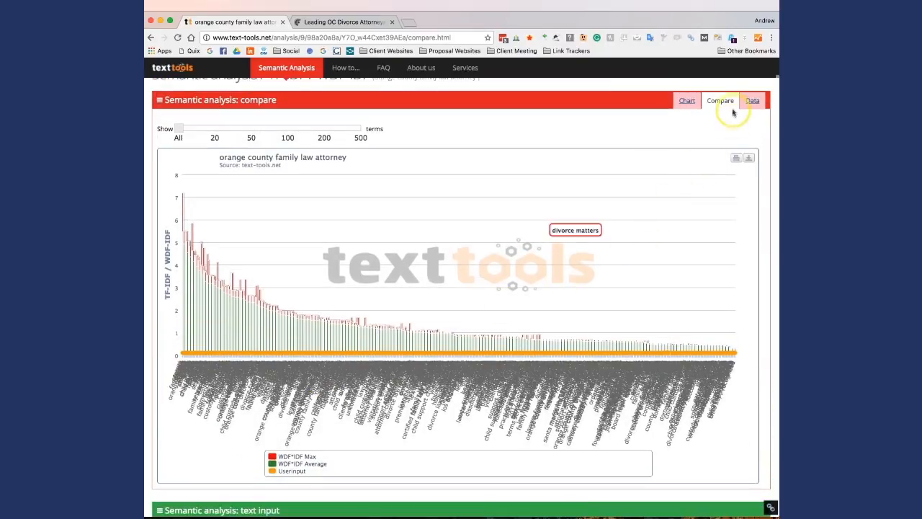
Step: Paste the copied homepage text into the input box and run Analyze my text!
{"action": "scroll", "scroll_direction": "down", "scroll_amount": 3}
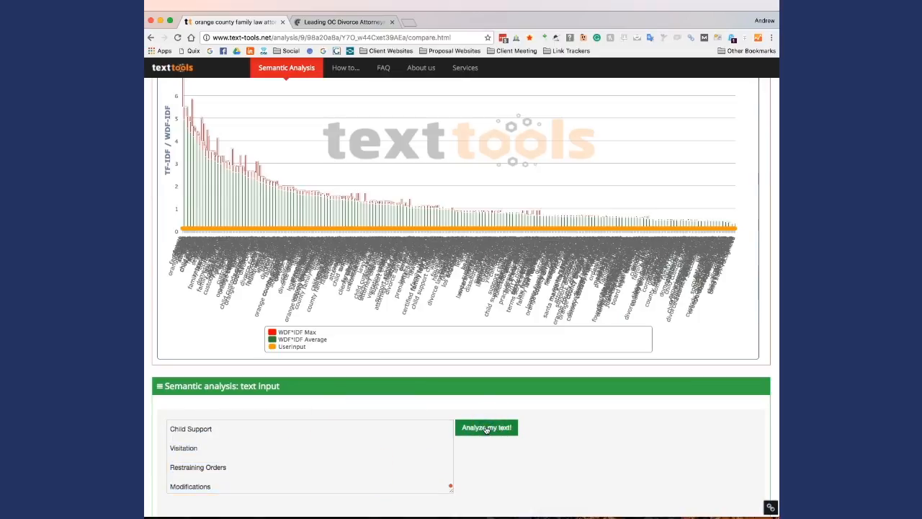
{"action": "left_click", "coordinate": [486, 427]}
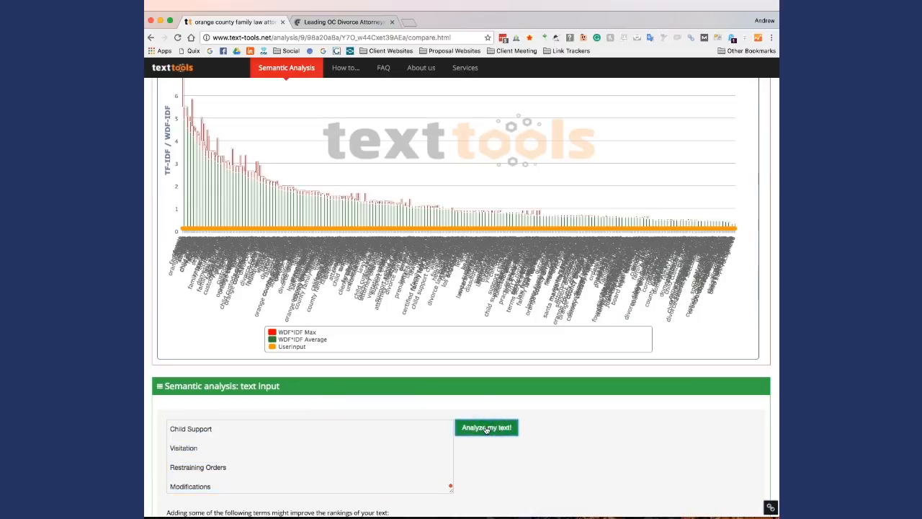
{"action": "left_click", "coordinate": [487, 427]}
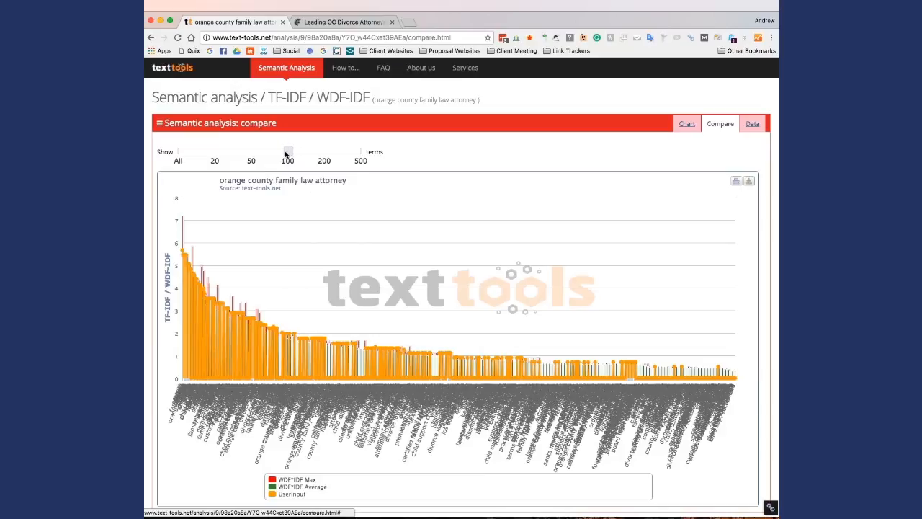
Step: Set the compare chart's Show terms slider to 50 and scroll down the page
{"action": "left_click_drag", "start_coordinate": [288, 150], "coordinate": [251, 151]}
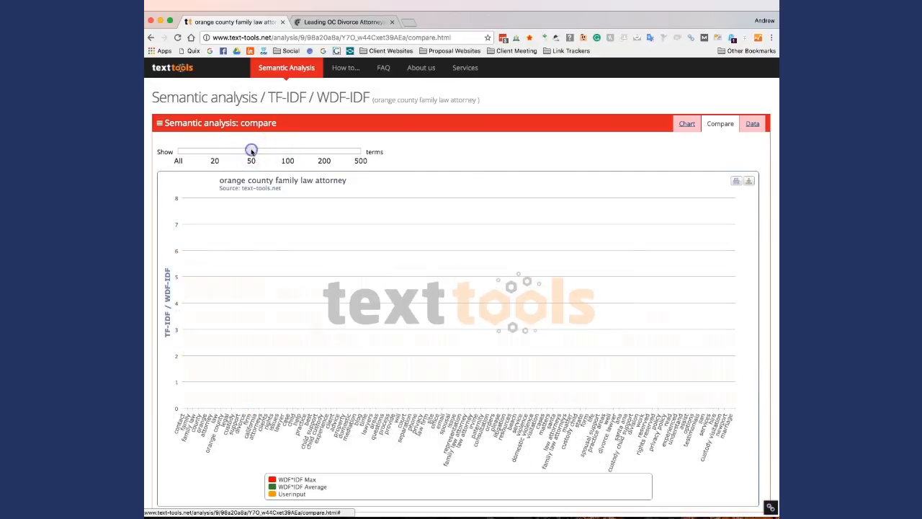
{"action": "left_click_drag", "start_coordinate": [250, 149], "coordinate": [251, 150]}
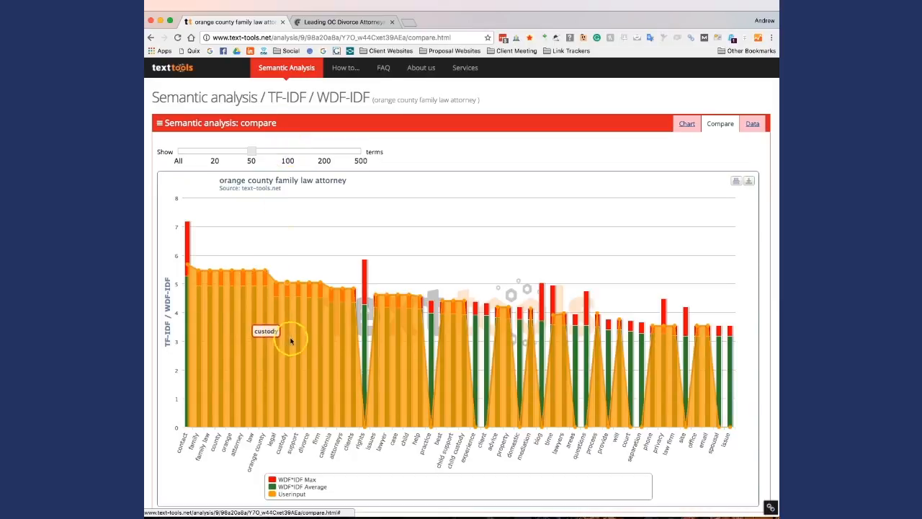
{"action": "mouse_move", "coordinate": [394, 366]}
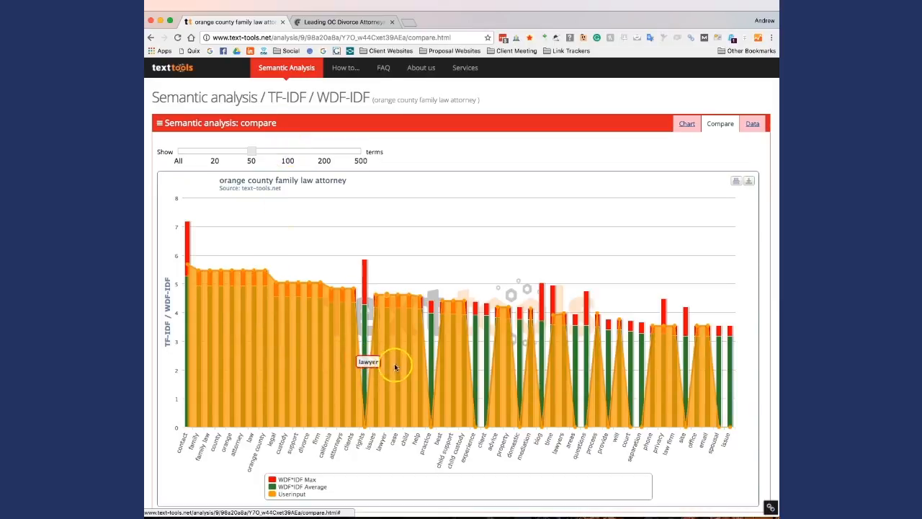
{"action": "mouse_move", "coordinate": [254, 333]}
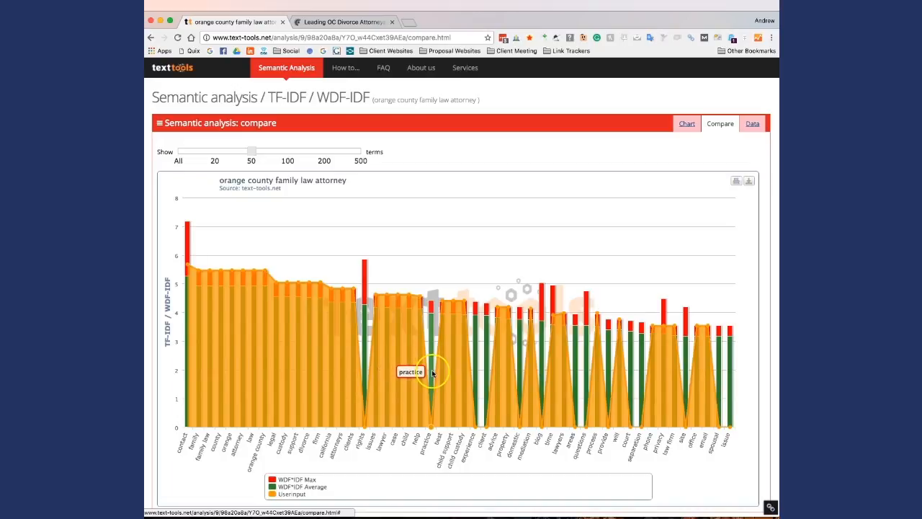
{"action": "mouse_move", "coordinate": [484, 385]}
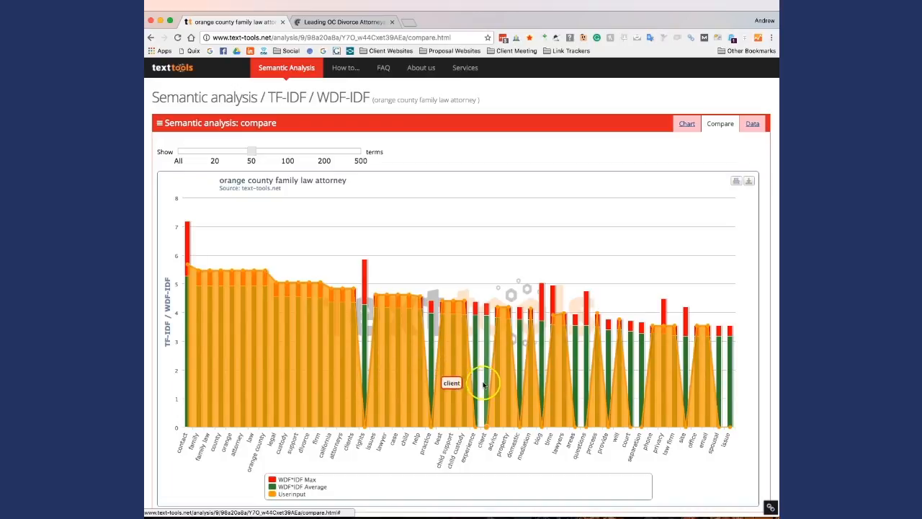
{"action": "mouse_move", "coordinate": [515, 389]}
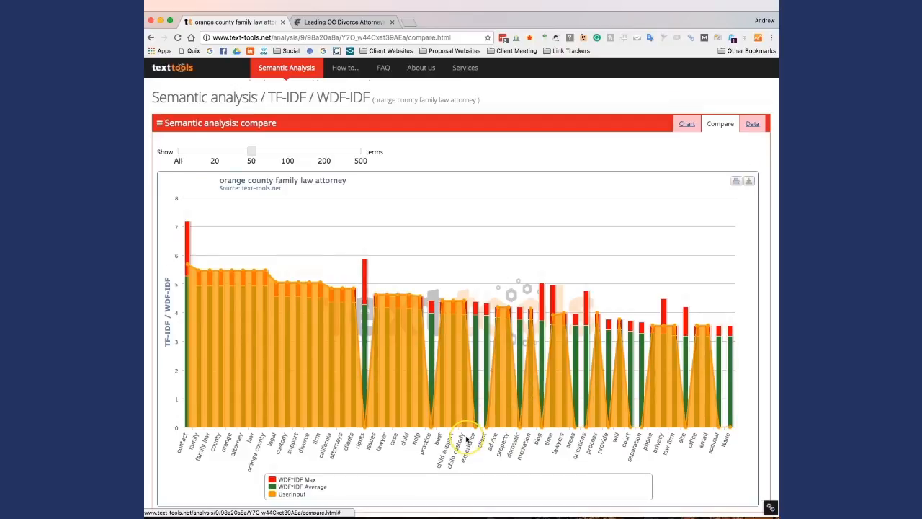
{"action": "scroll", "scroll_direction": "down", "scroll_amount": 3}
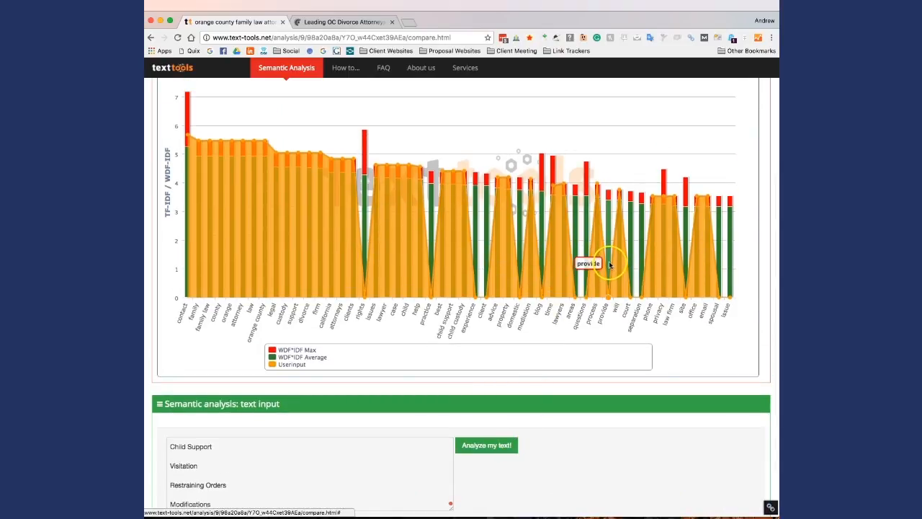
{"action": "mouse_move", "coordinate": [632, 268]}
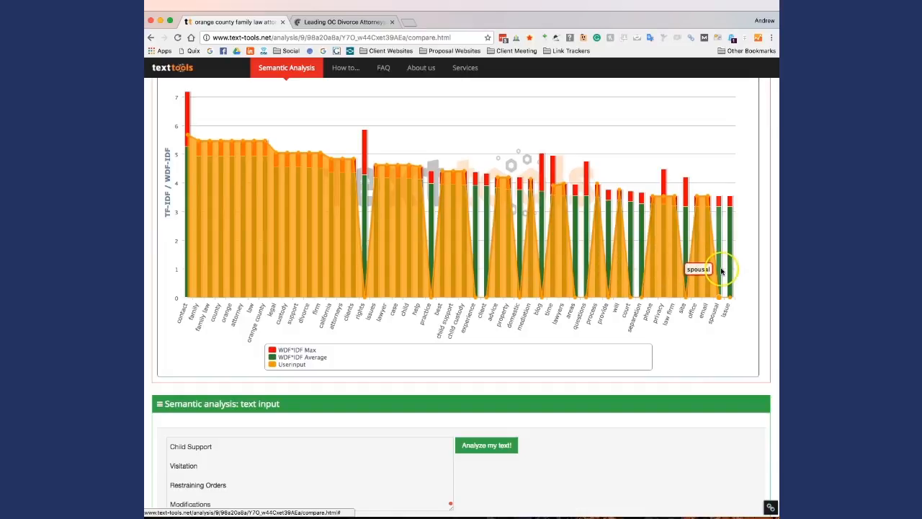
{"action": "mouse_move", "coordinate": [625, 387]}
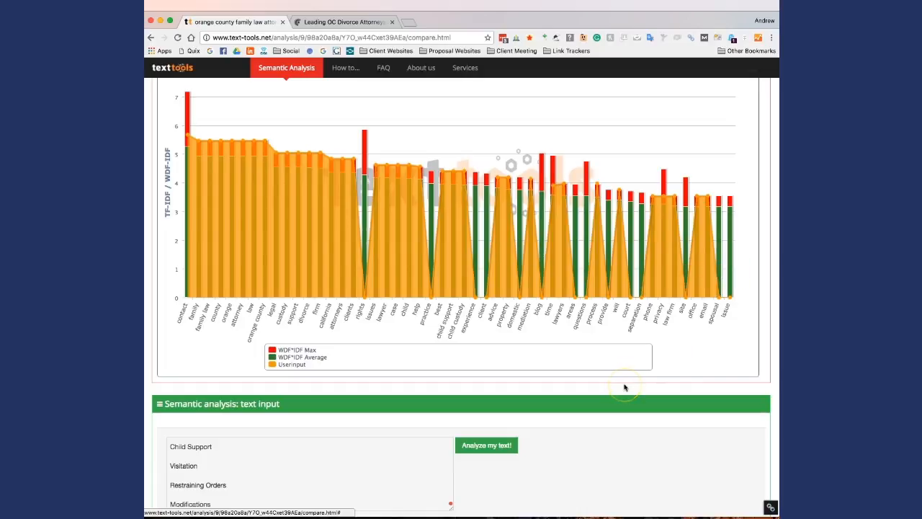
{"action": "scroll", "scroll_direction": "down", "scroll_amount": 3}
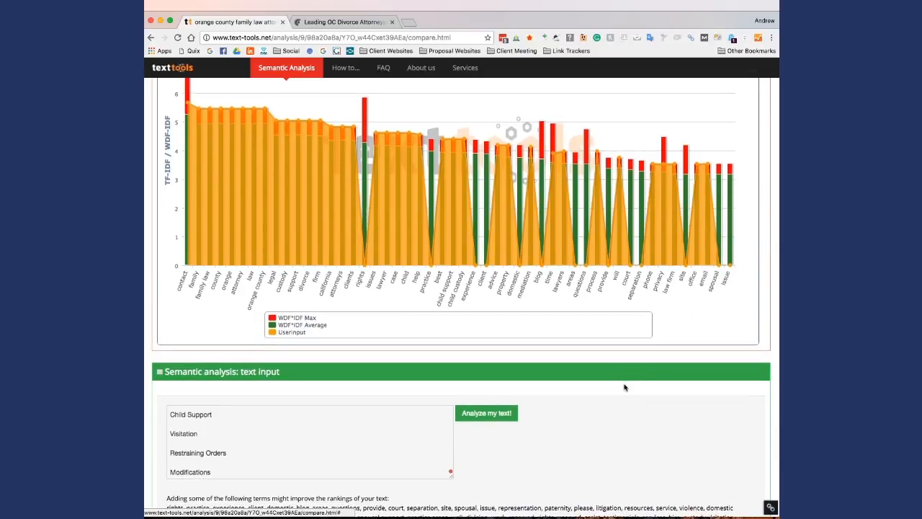
{"action": "scroll", "scroll_direction": "down", "scroll_amount": 3}
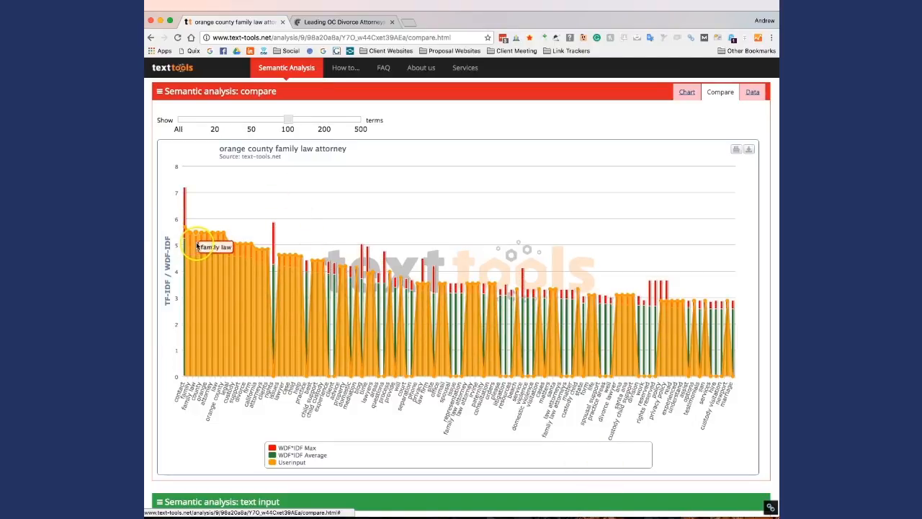
{"action": "mouse_move", "coordinate": [256, 261]}
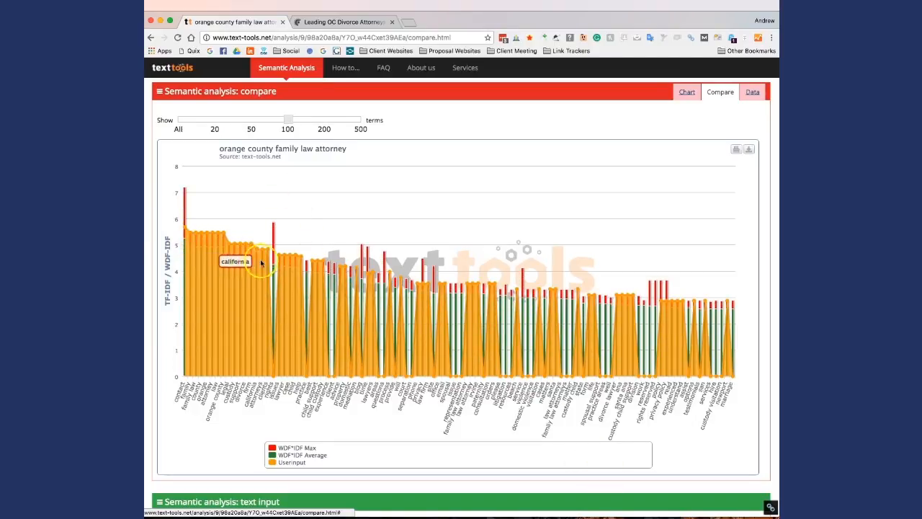
{"action": "mouse_move", "coordinate": [259, 265]}
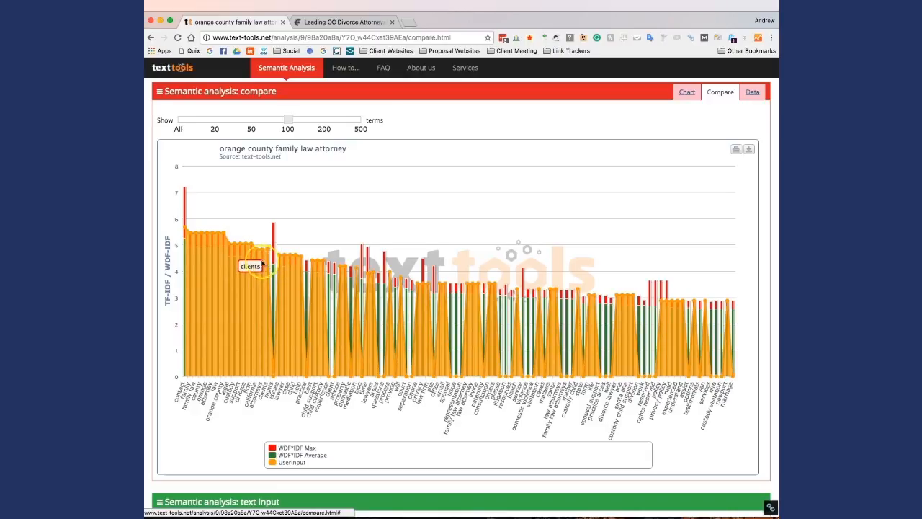
{"action": "mouse_move", "coordinate": [231, 262]}
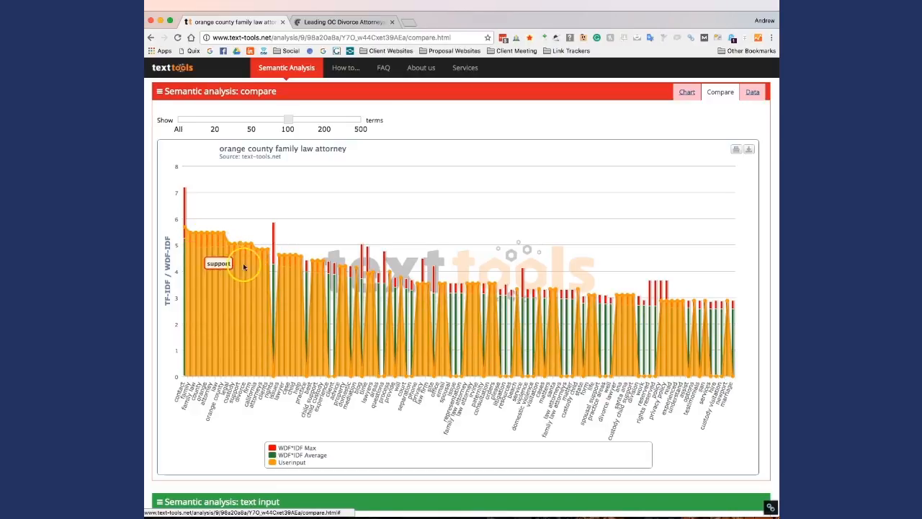
{"action": "mouse_move", "coordinate": [432, 330]}
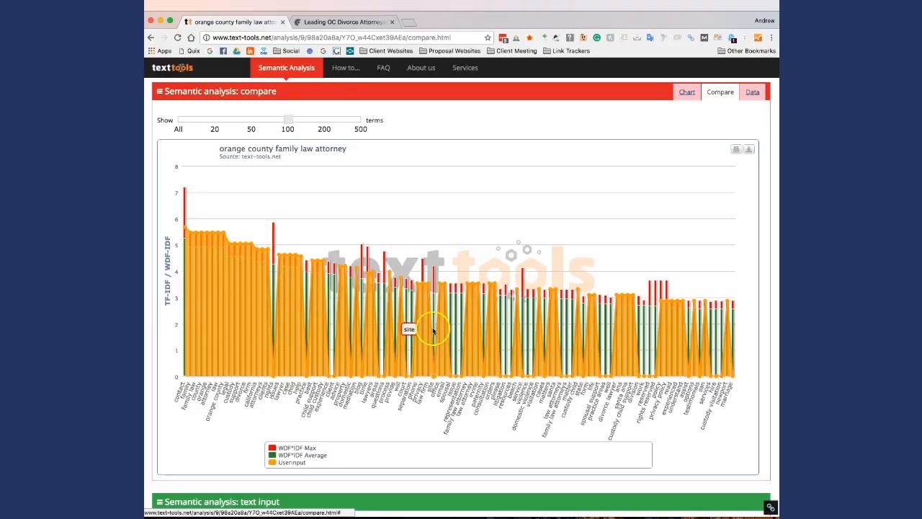
{"action": "mouse_move", "coordinate": [738, 353]}
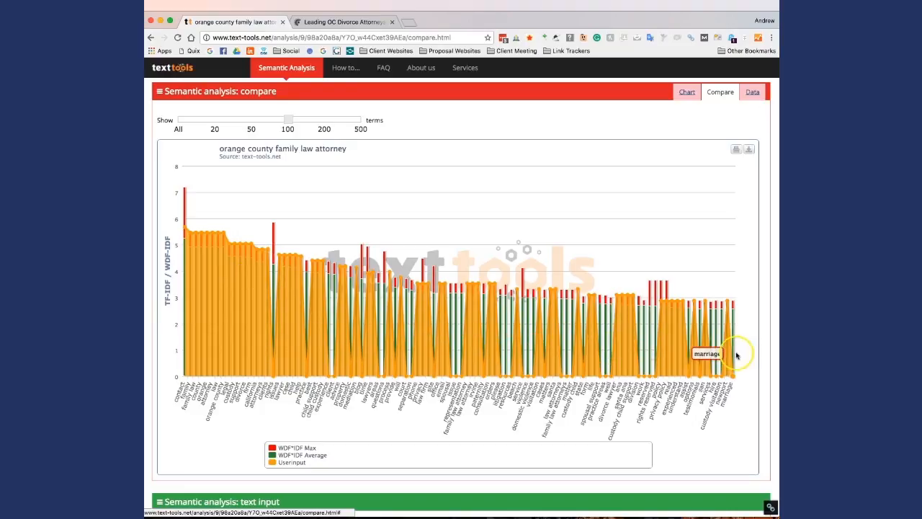
Step: Scroll down to the suggested terms, such as rights and spousal, below the text input
{"action": "scroll", "scroll_direction": "down", "scroll_amount": 3}
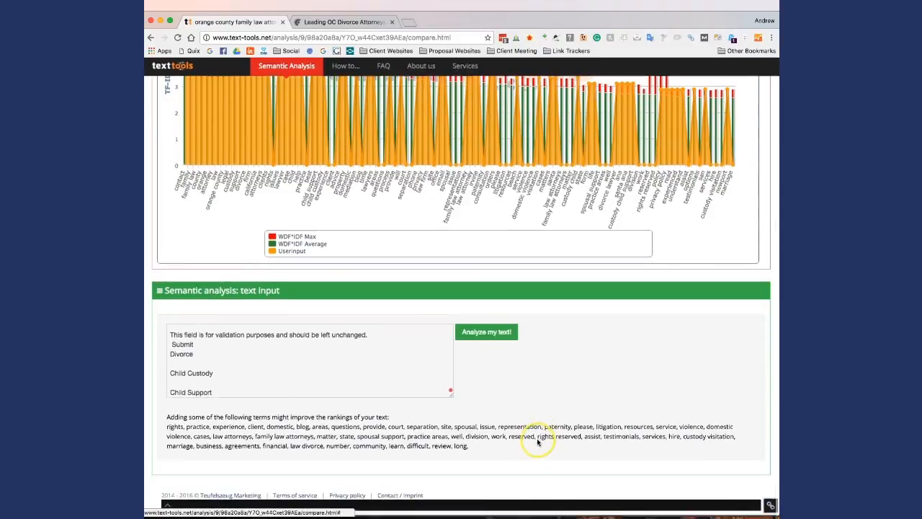
{"action": "left_click_drag", "start_coordinate": [165, 418], "coordinate": [467, 447]}
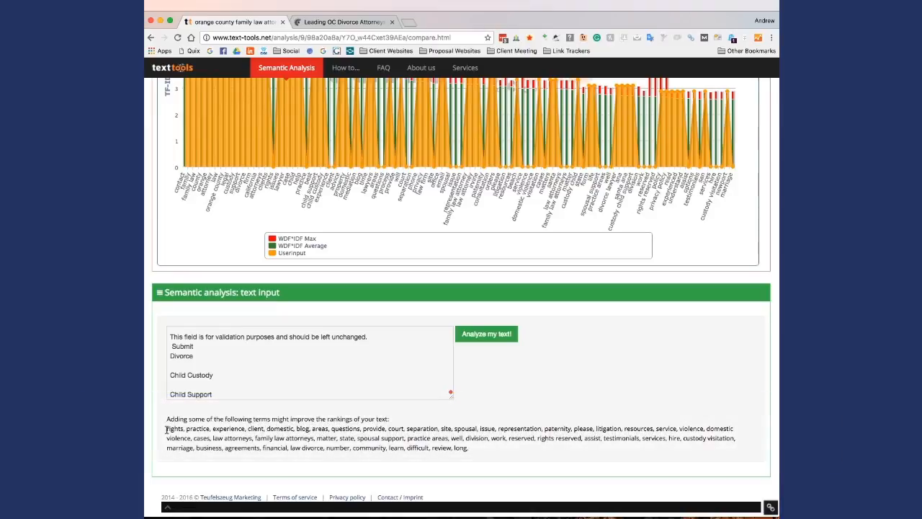
{"action": "mouse_move", "coordinate": [504, 455]}
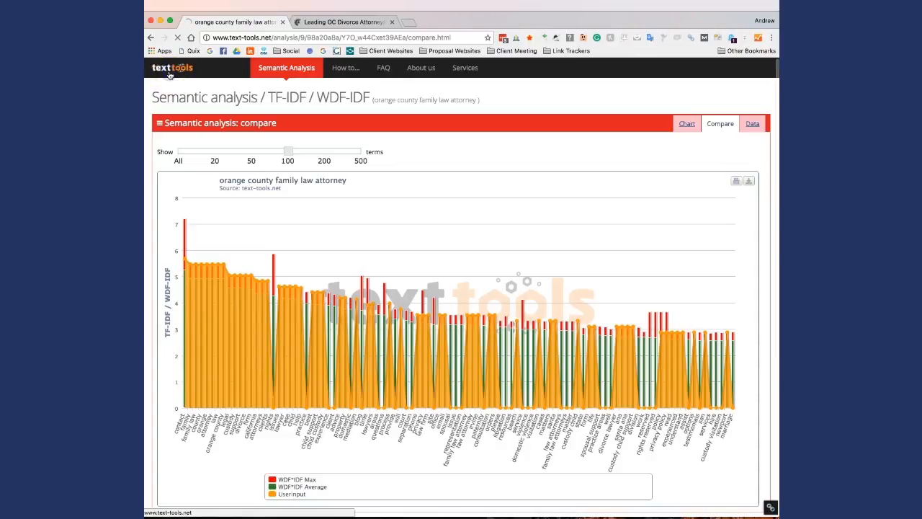
Step: View the pricing page with Basic $27, Professional $37 and Premium $67 monthly plans
{"action": "left_click", "coordinate": [172, 67]}
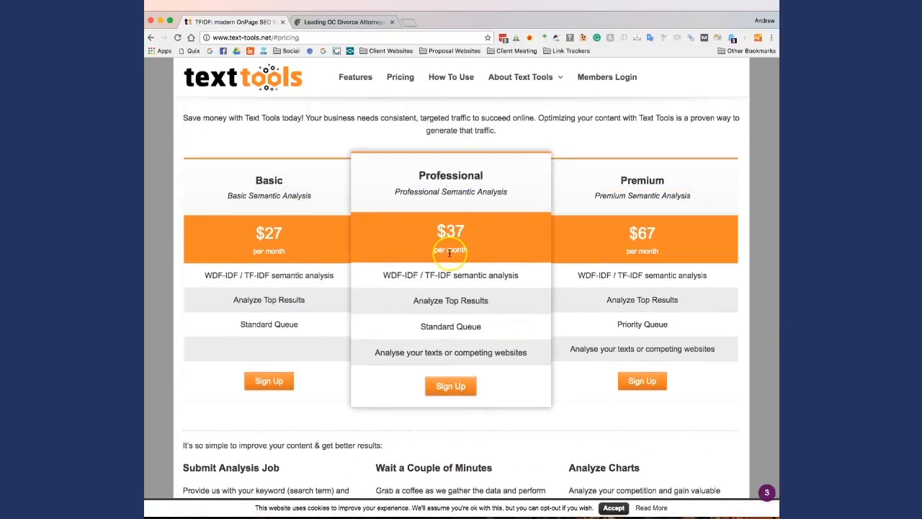
{"action": "mouse_move", "coordinate": [443, 221]}
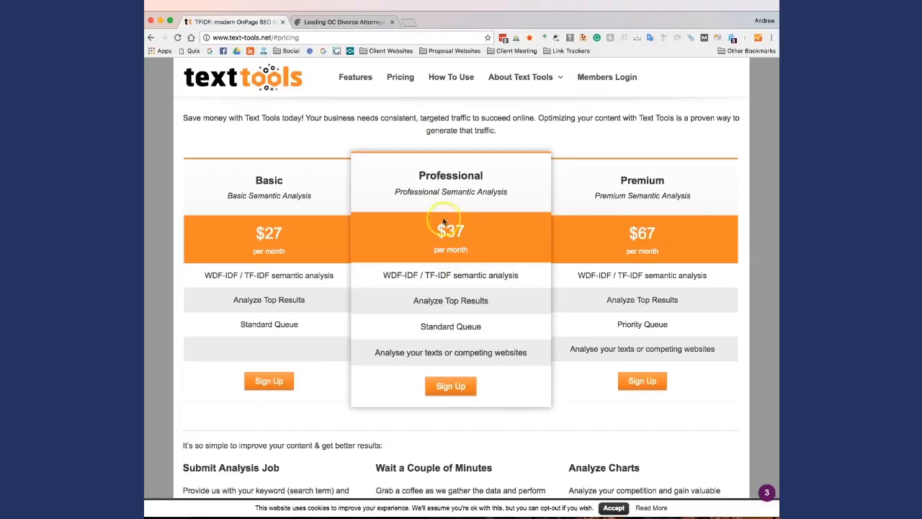
{"action": "scroll", "scroll_direction": "down", "scroll_amount": 3}
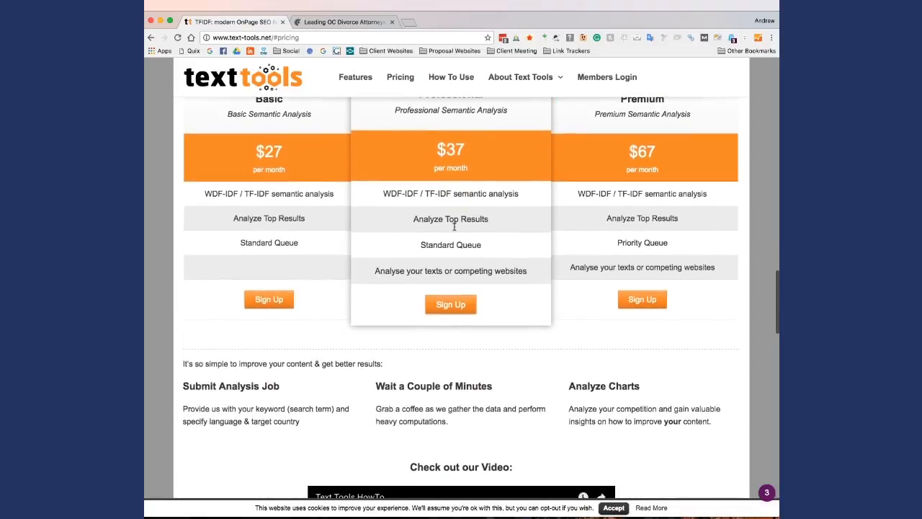